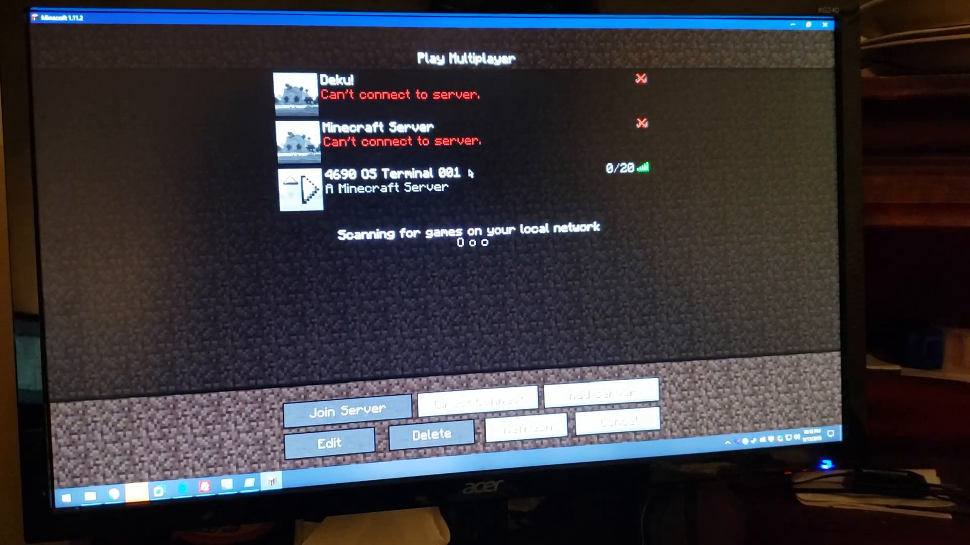
# Join the 4690 OS Terminal 001 server from the Play Multiplayer list.
pyautogui.click(347, 409)
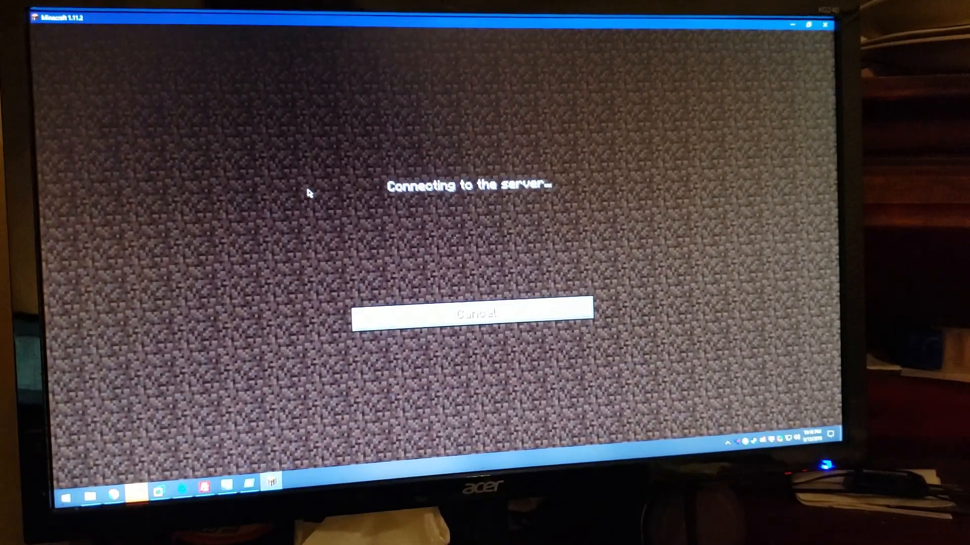